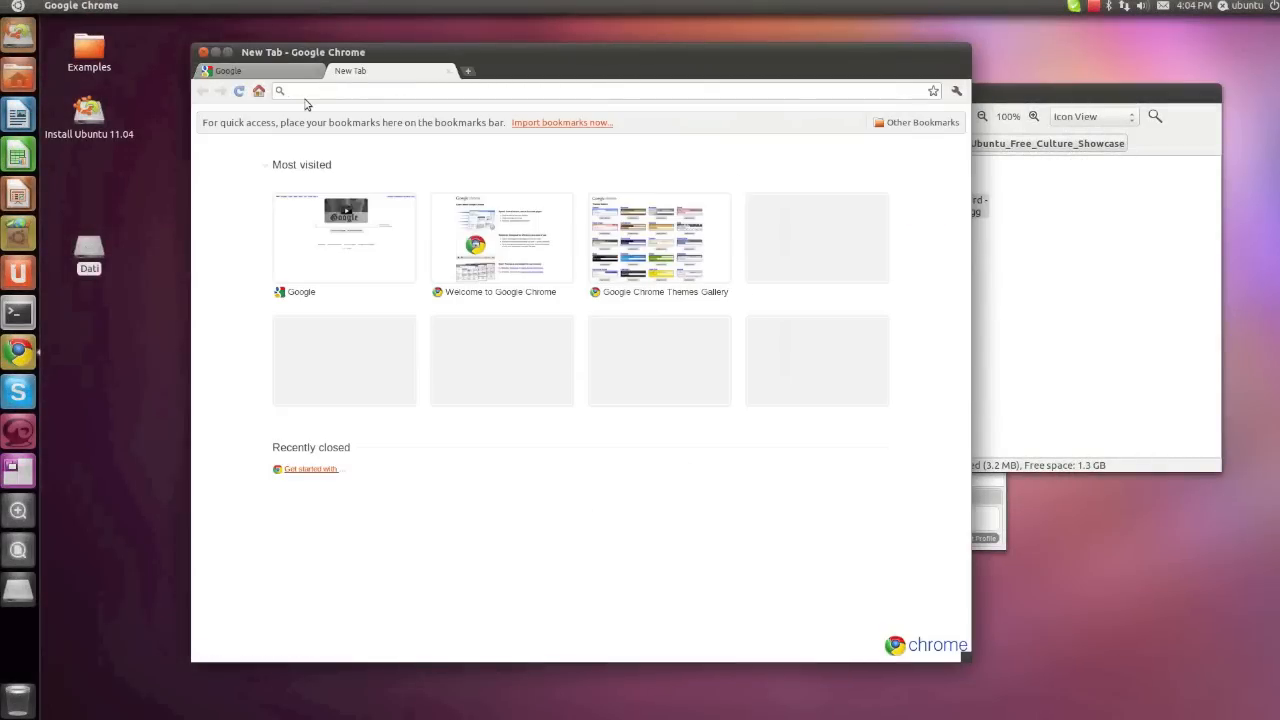
pyautogui.write('www.youtube')
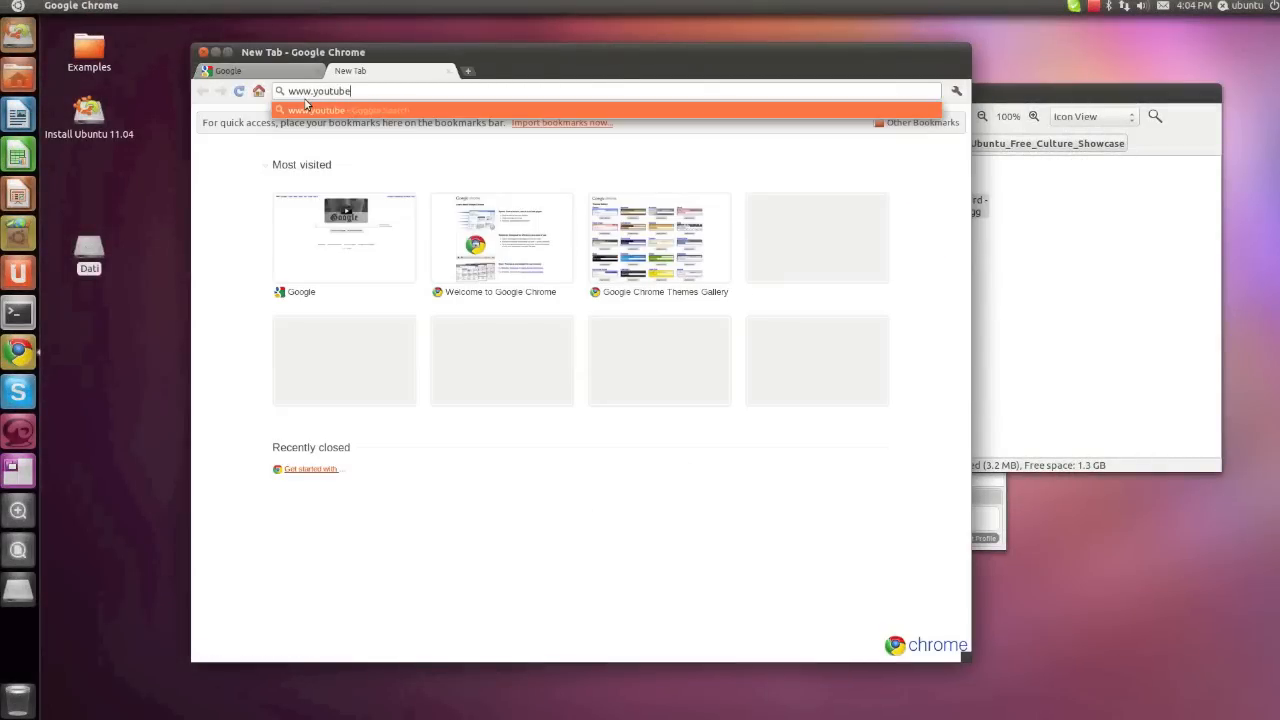
pyautogui.press('Return')
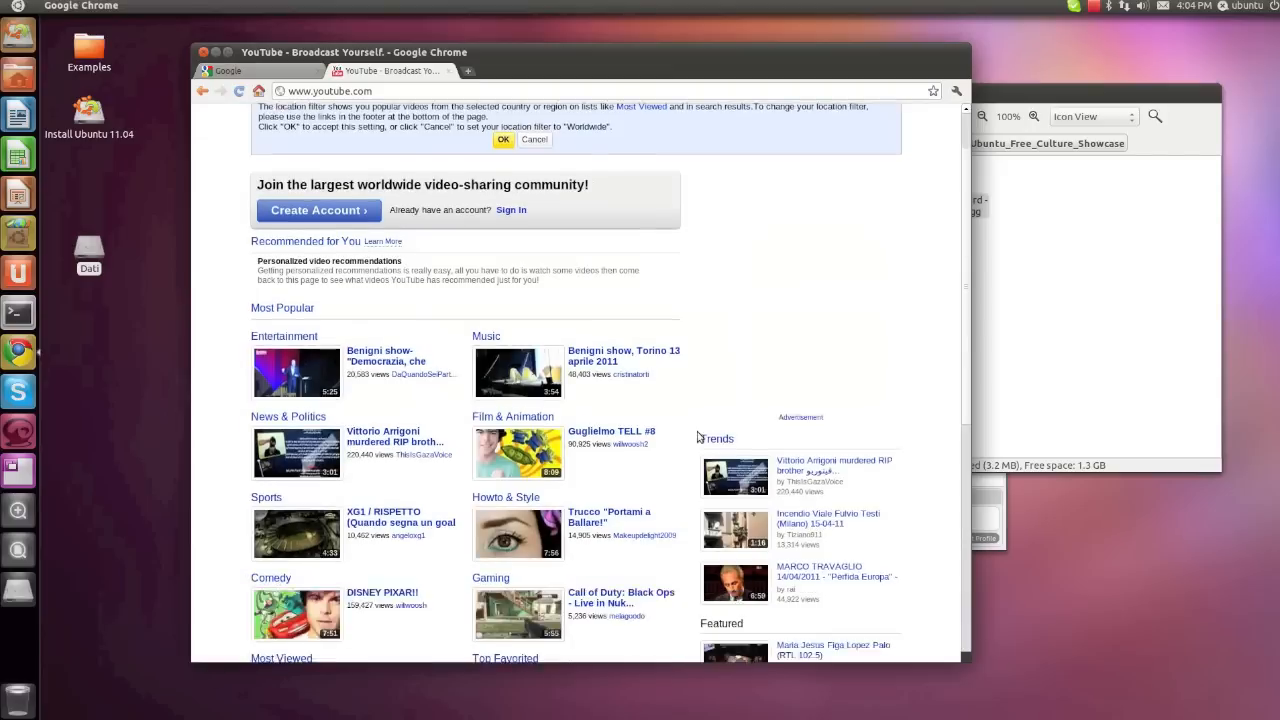
pyautogui.scroll(3)
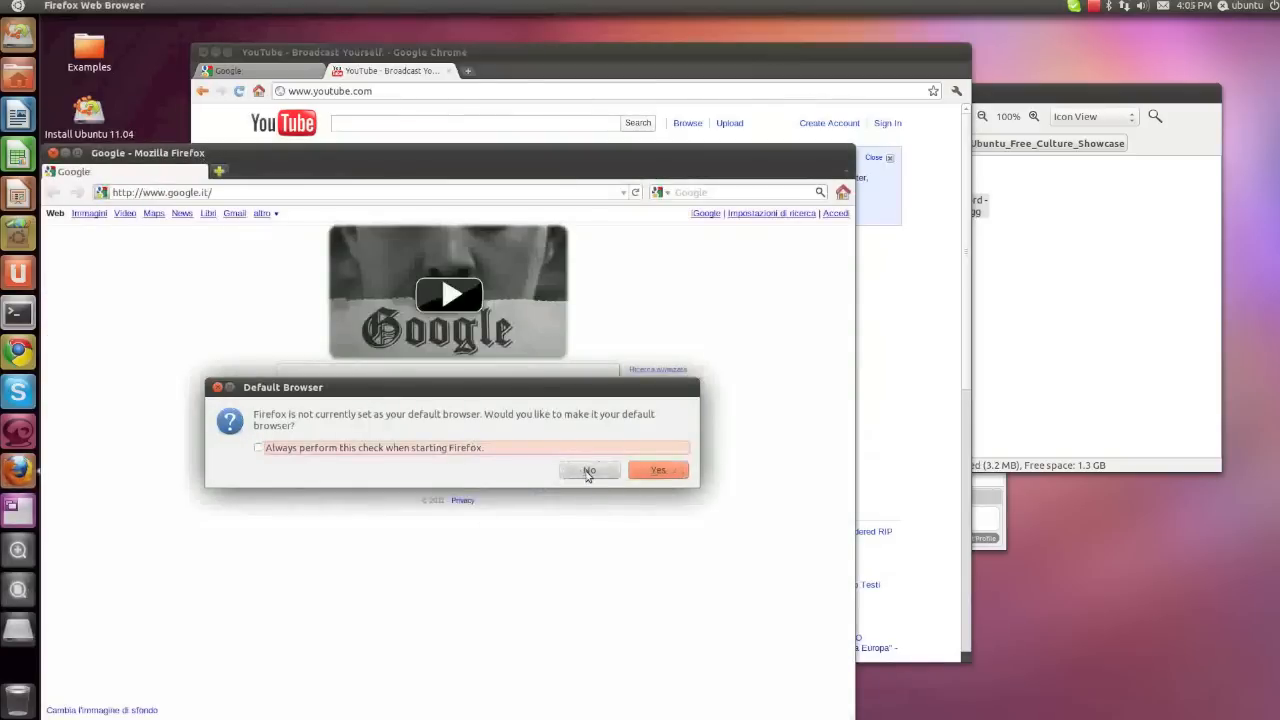
pyautogui.click(589, 470)
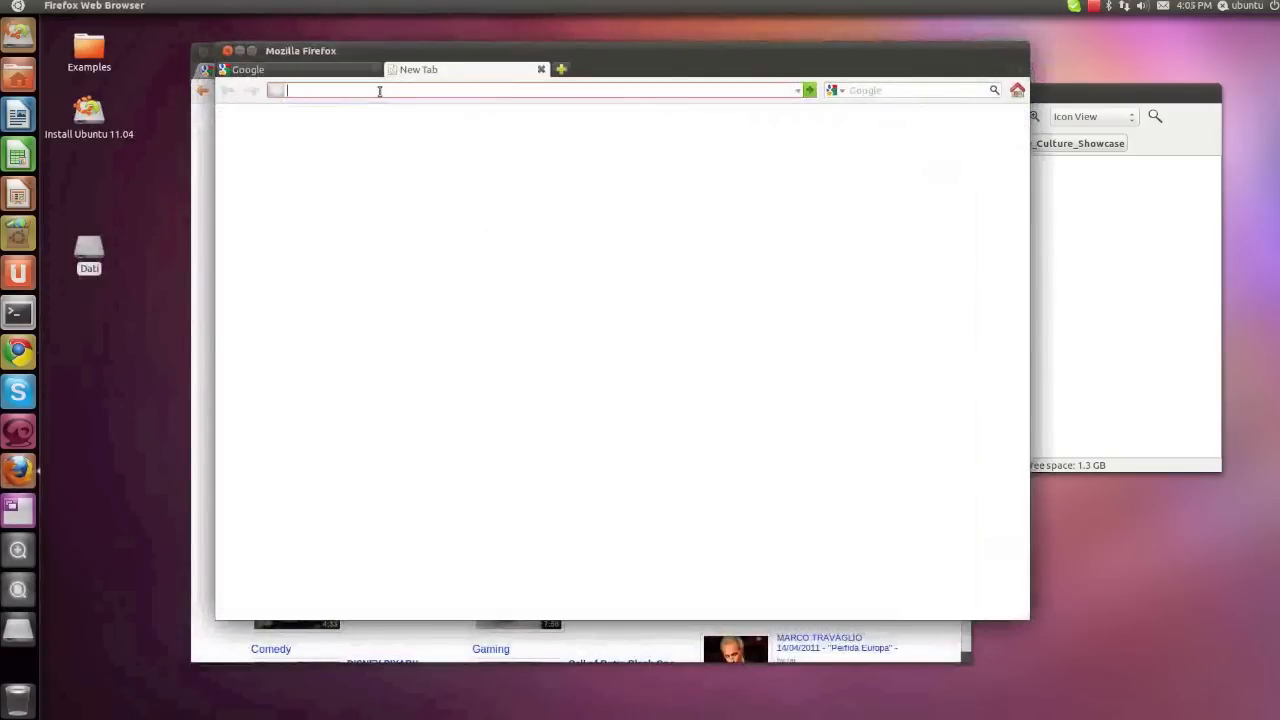
pyautogui.write('www.ubuntu')
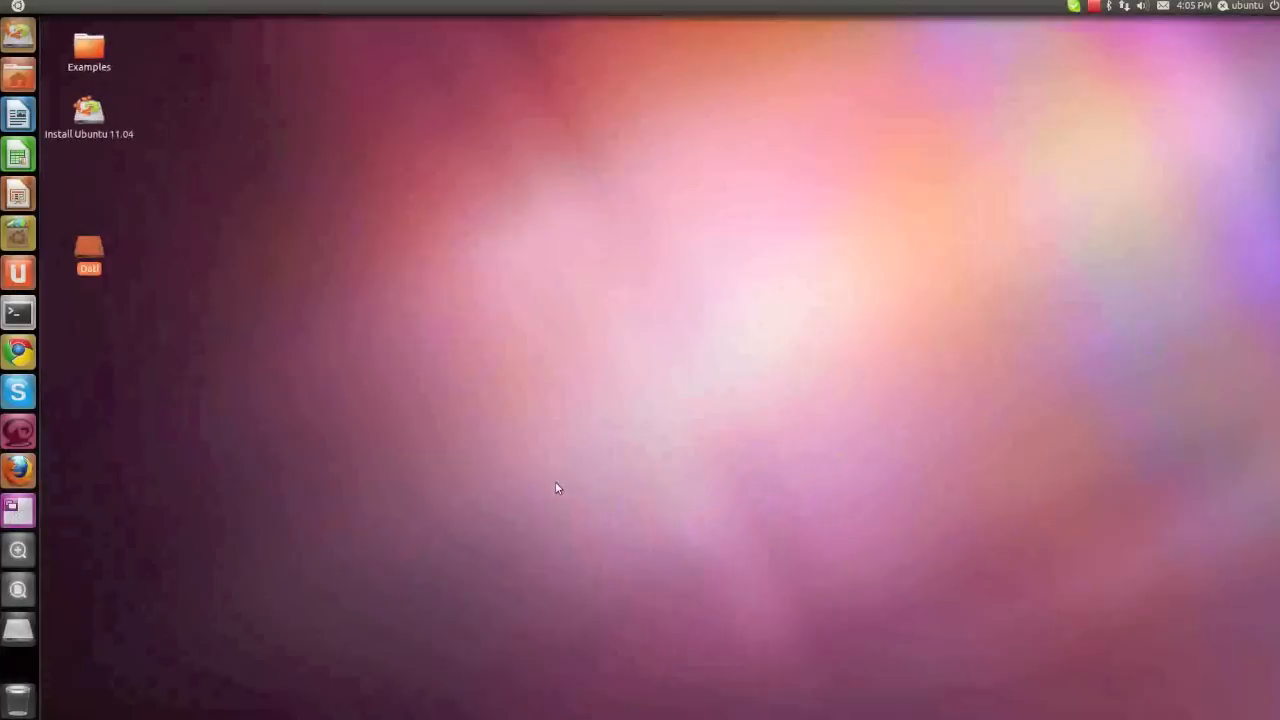
pyautogui.moveTo(18, 233)
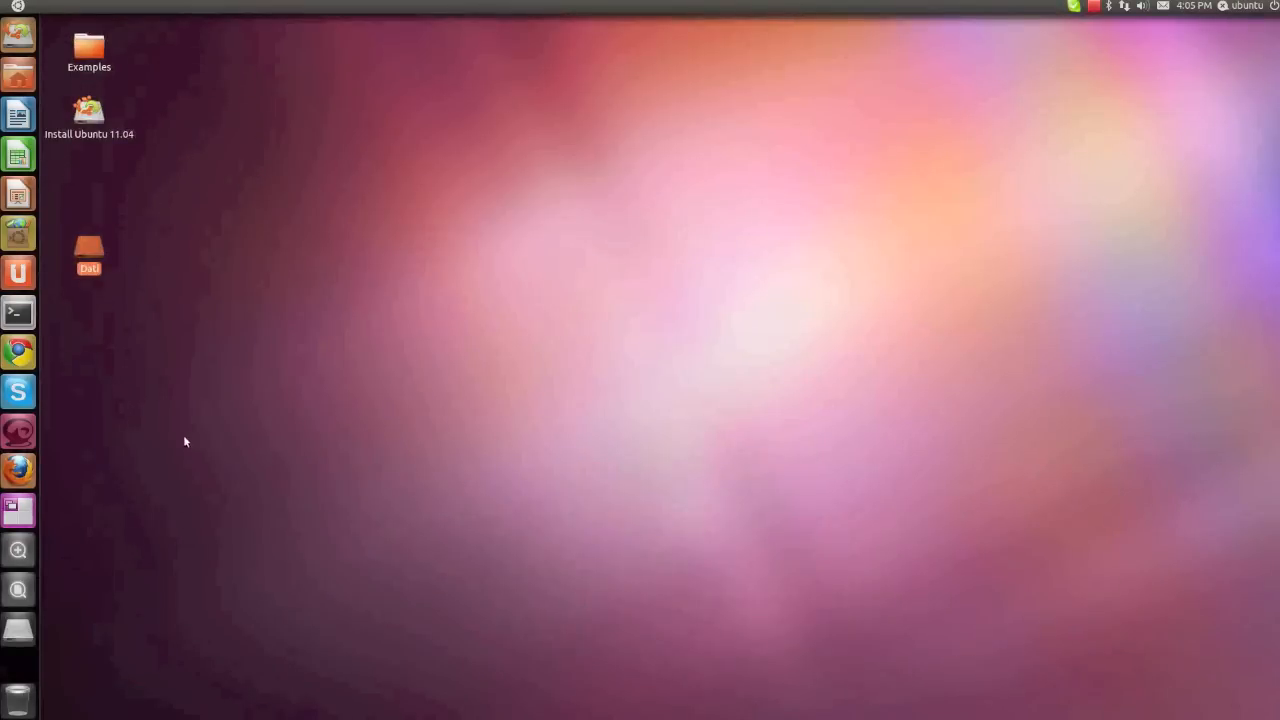
# Step: Launch a Terminal window from the Unity launcher
pyautogui.click(18, 549)
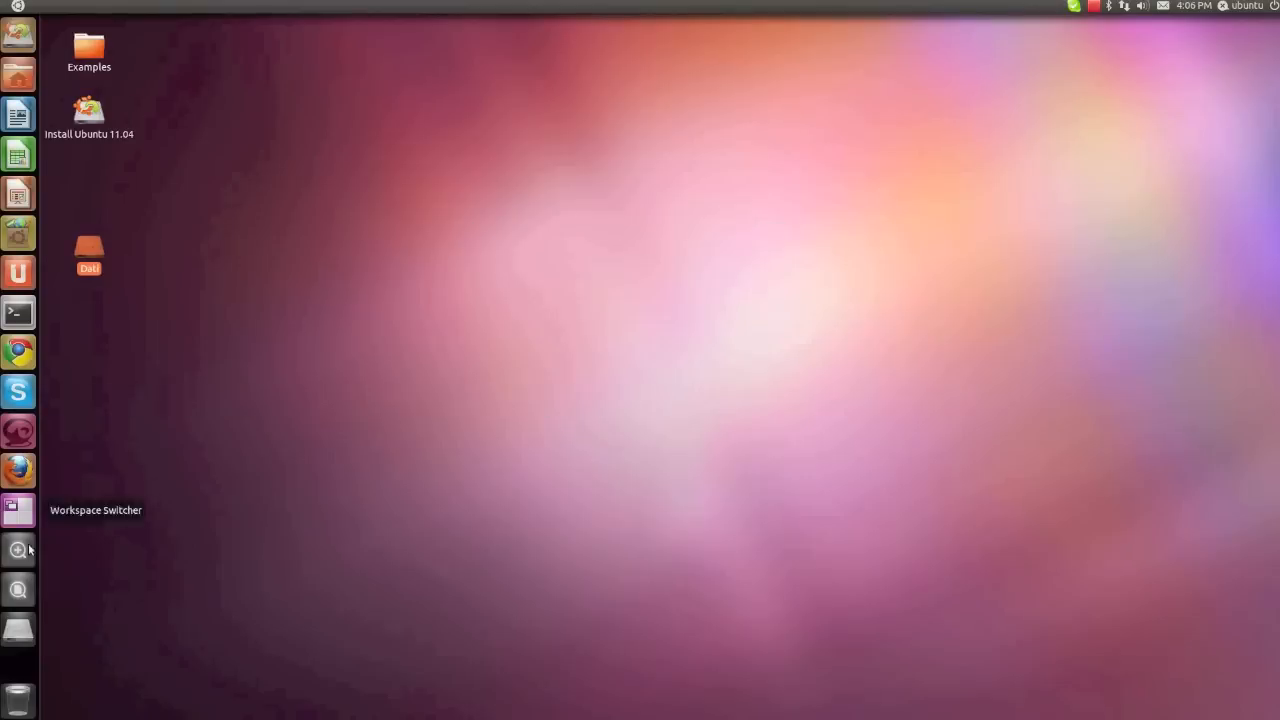
pyautogui.moveTo(40, 557)
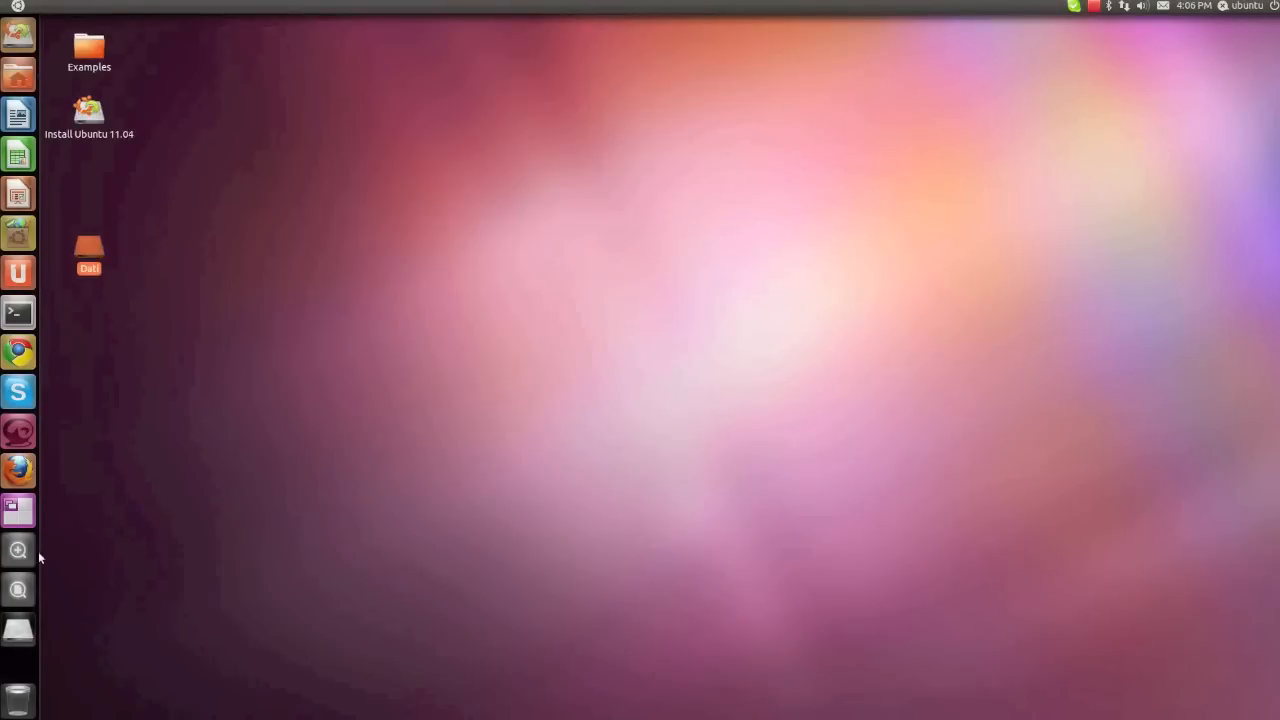
pyautogui.click(18, 313)
pyautogui.write('sudo')
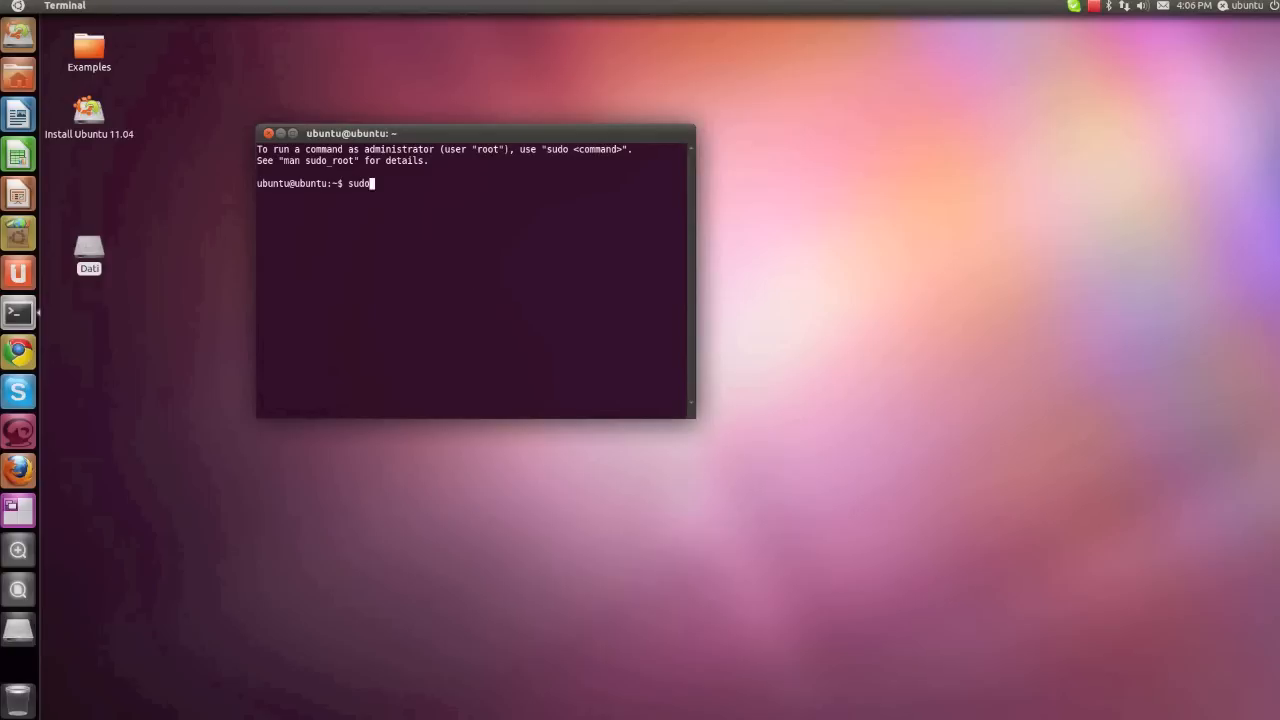
# Step: Install the sl package with apt-get install and run sl
pyautogui.write('apt-get install sl')
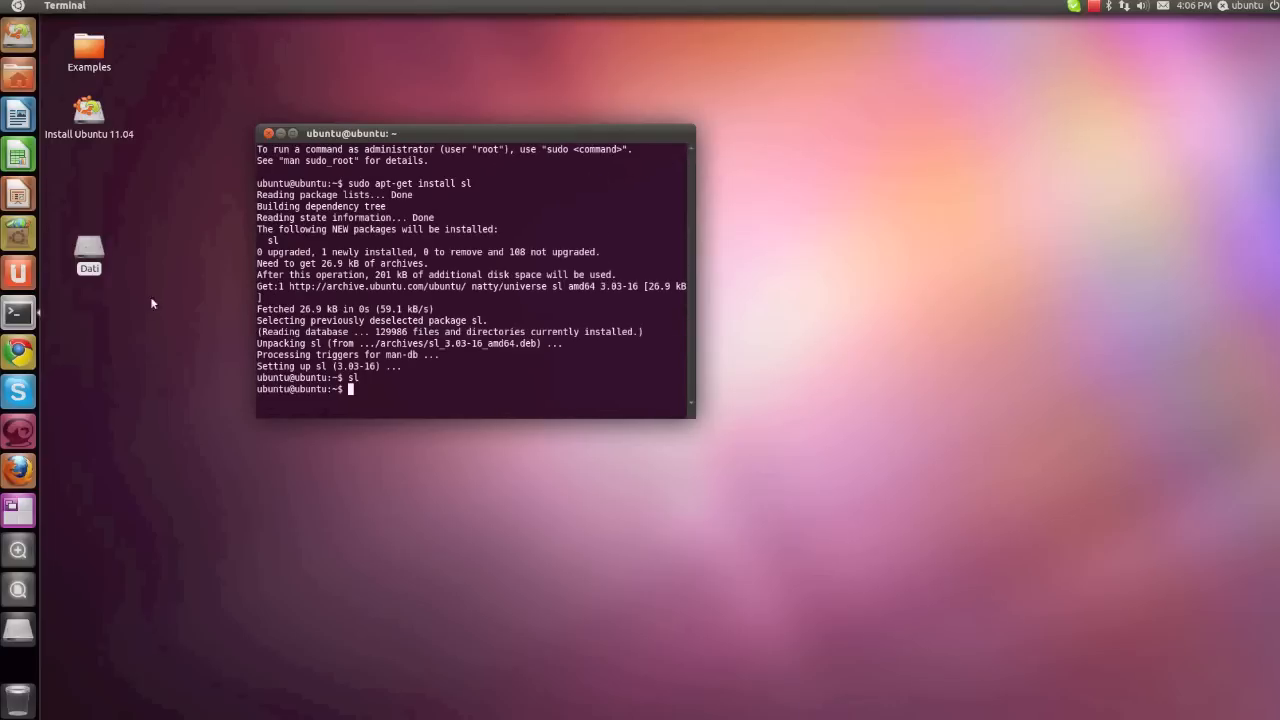
pyautogui.click(1271, 5)
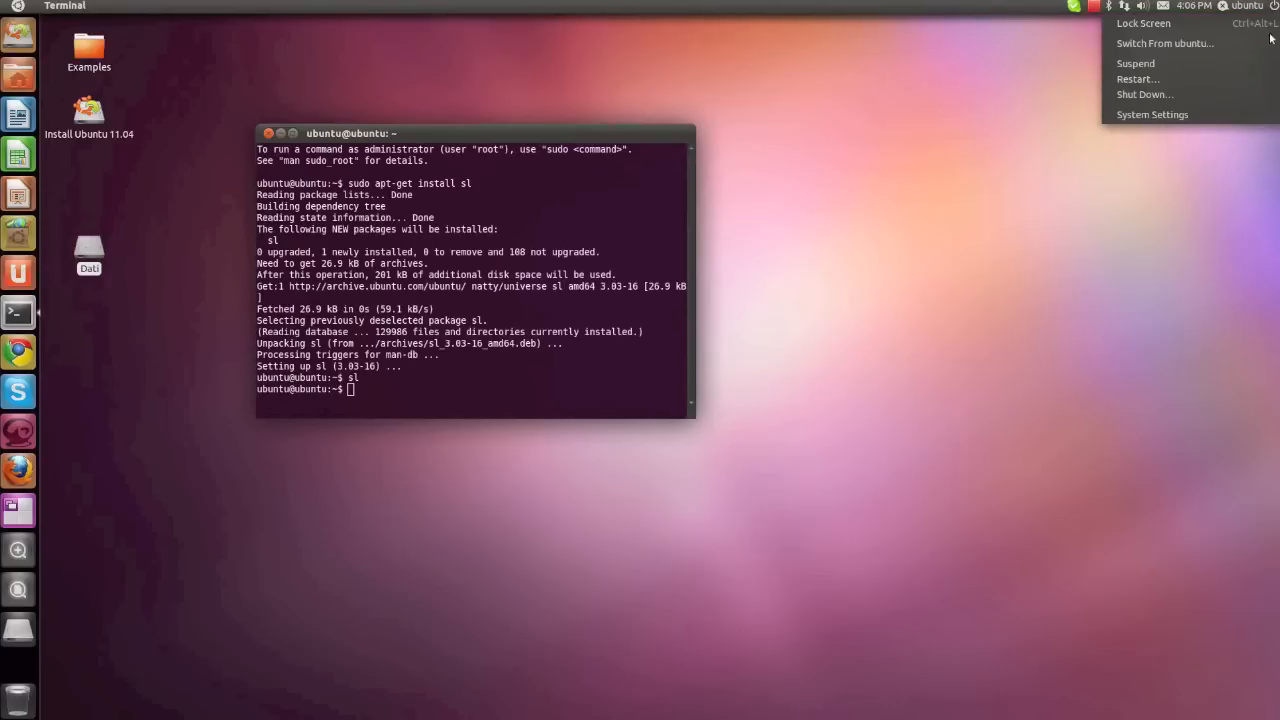
# Step: Open System Settings, then view and close the About Me personal details
pyautogui.click(1151, 114)
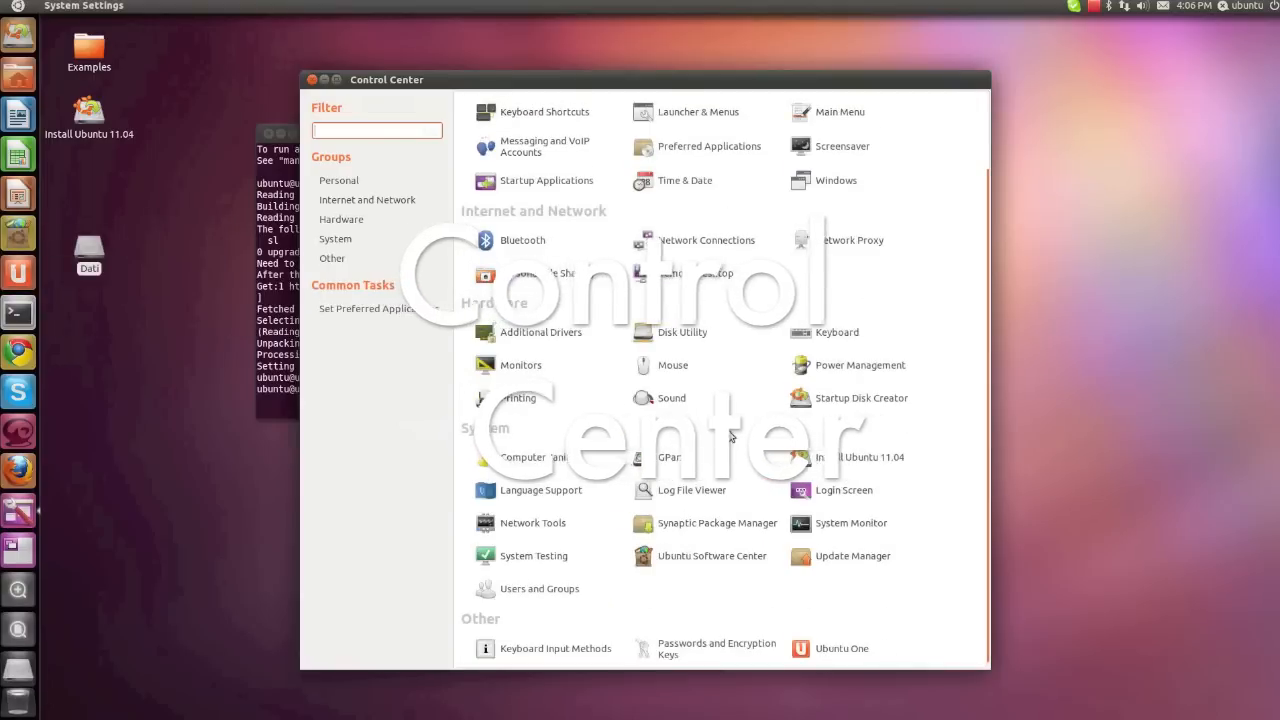
pyautogui.click(521, 132)
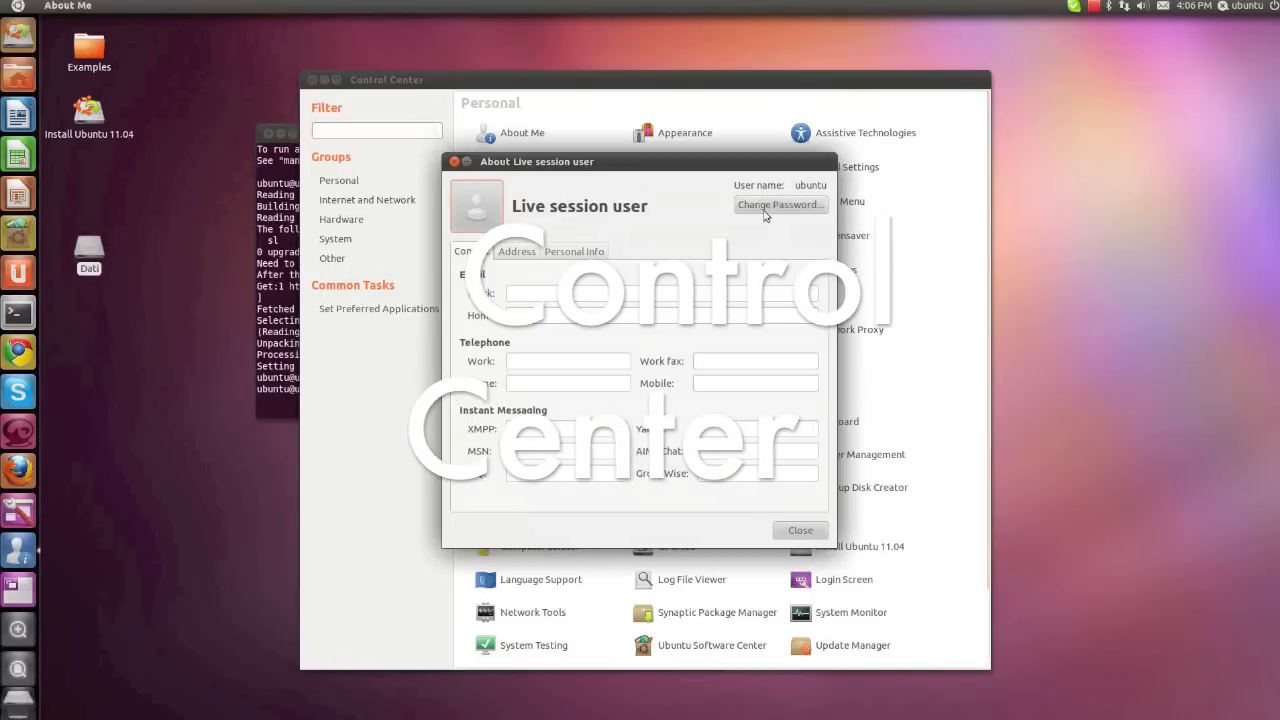
pyautogui.click(799, 530)
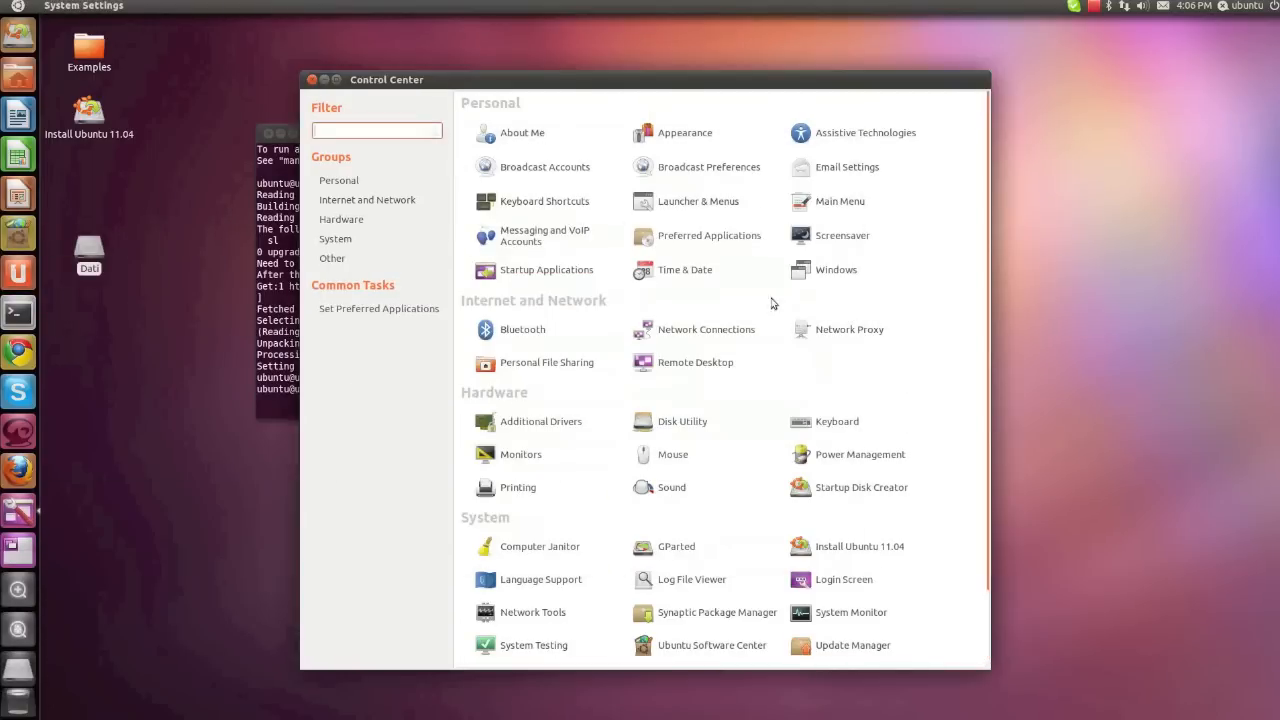
pyautogui.moveTo(606, 478)
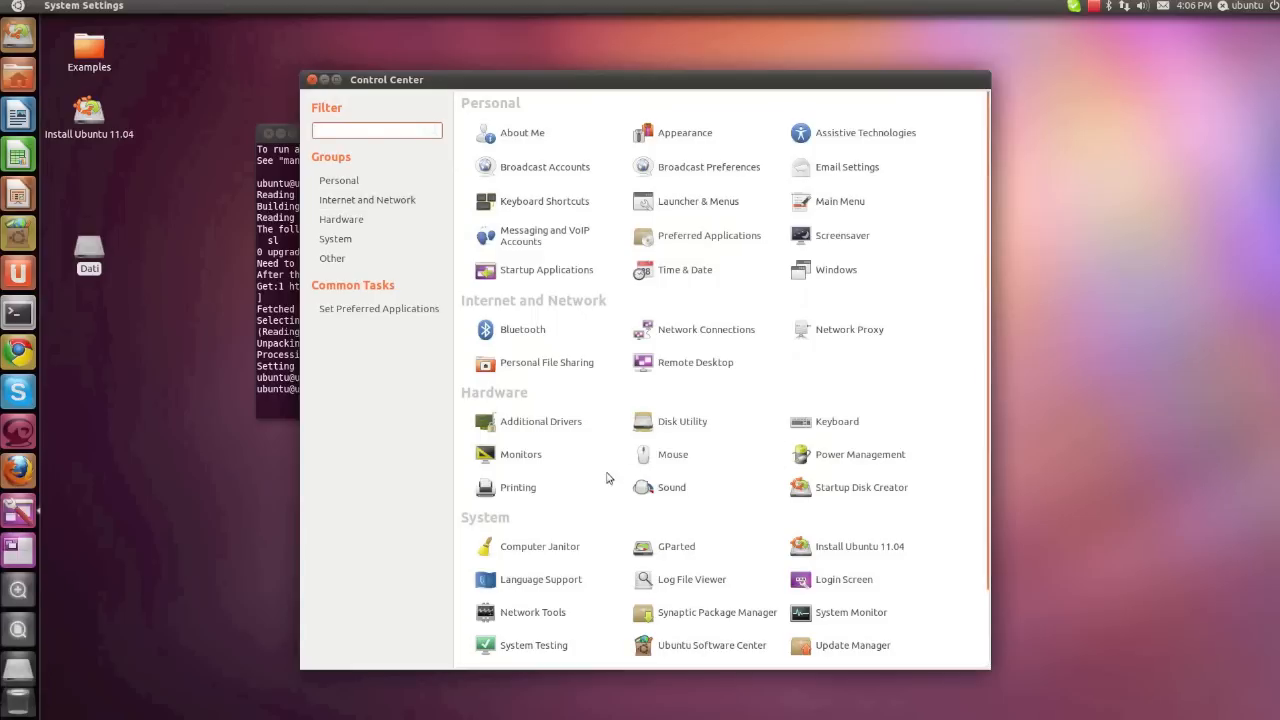
# Step: Open and close the Monitors preferences and the System Testing window
pyautogui.click(521, 454)
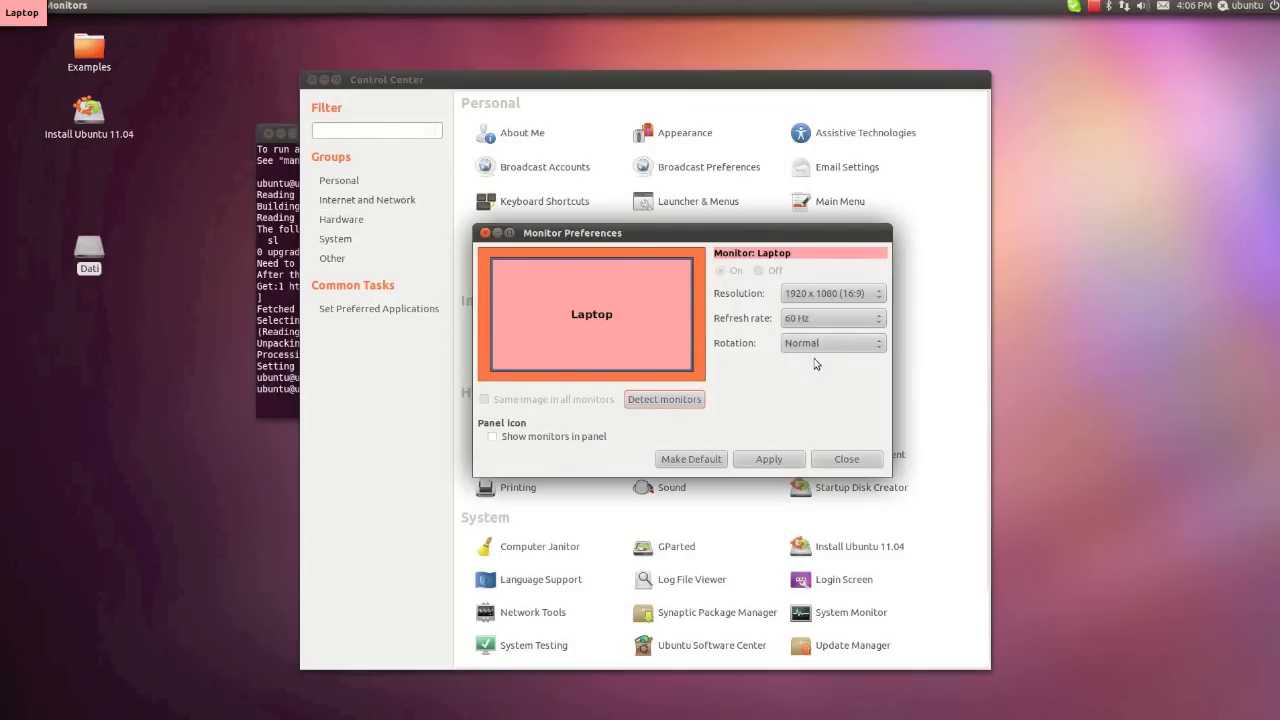
pyautogui.click(845, 459)
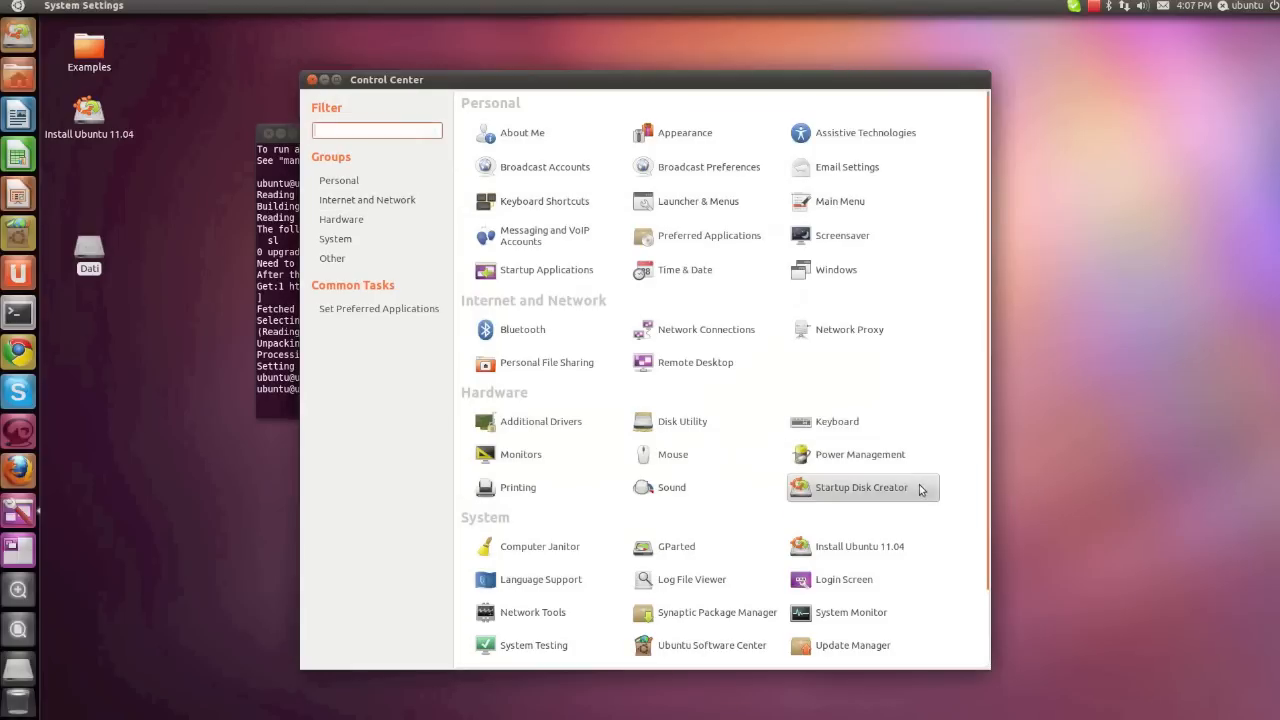
pyautogui.scroll(-3)
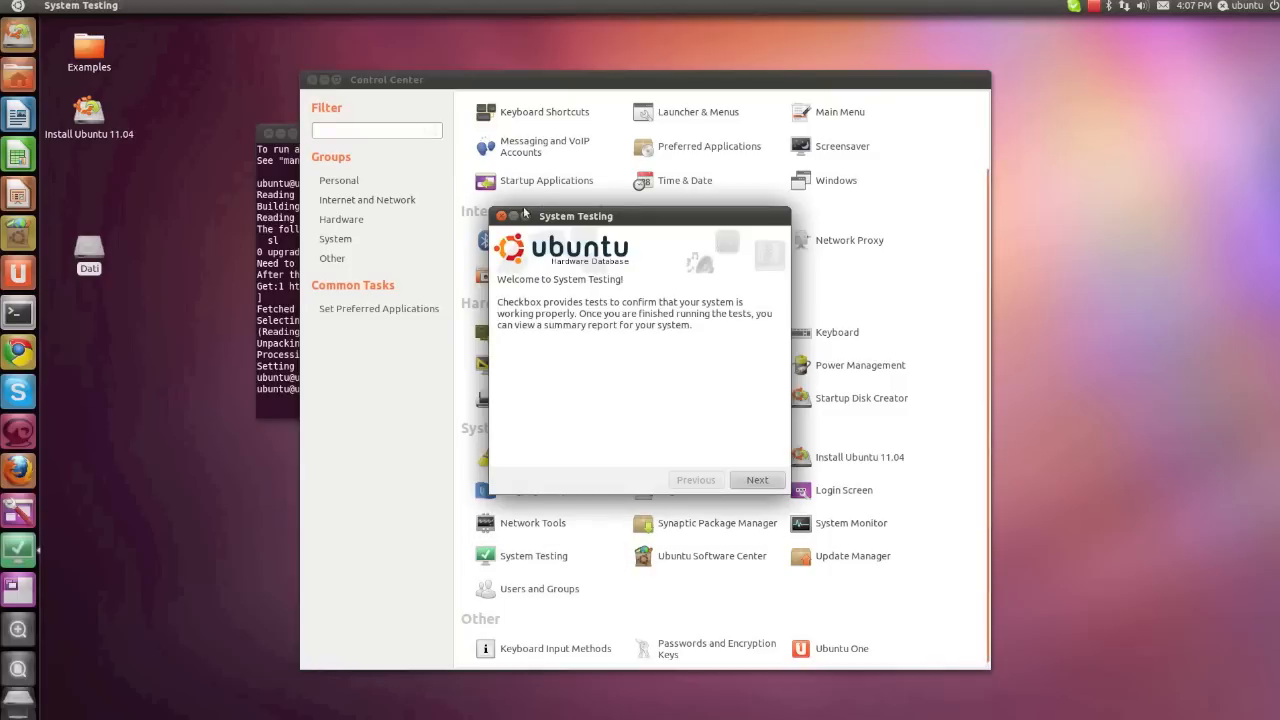
pyautogui.click(502, 215)
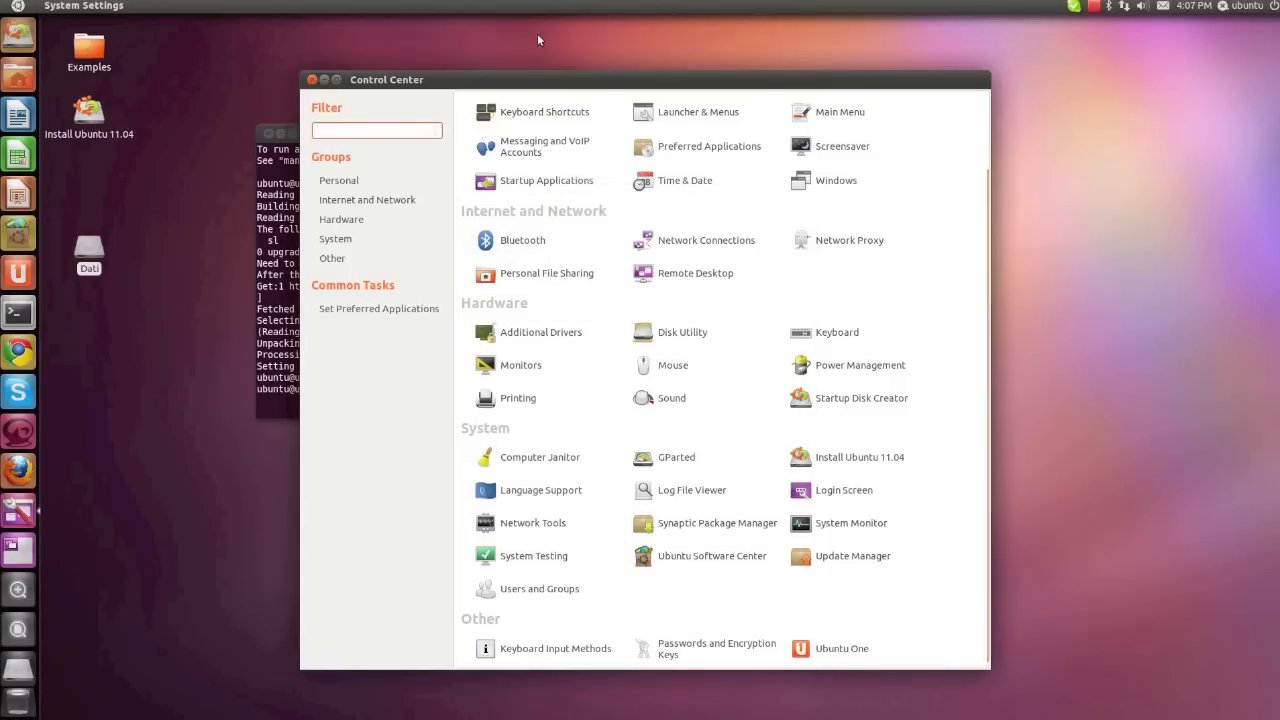
pyautogui.click(18, 549)
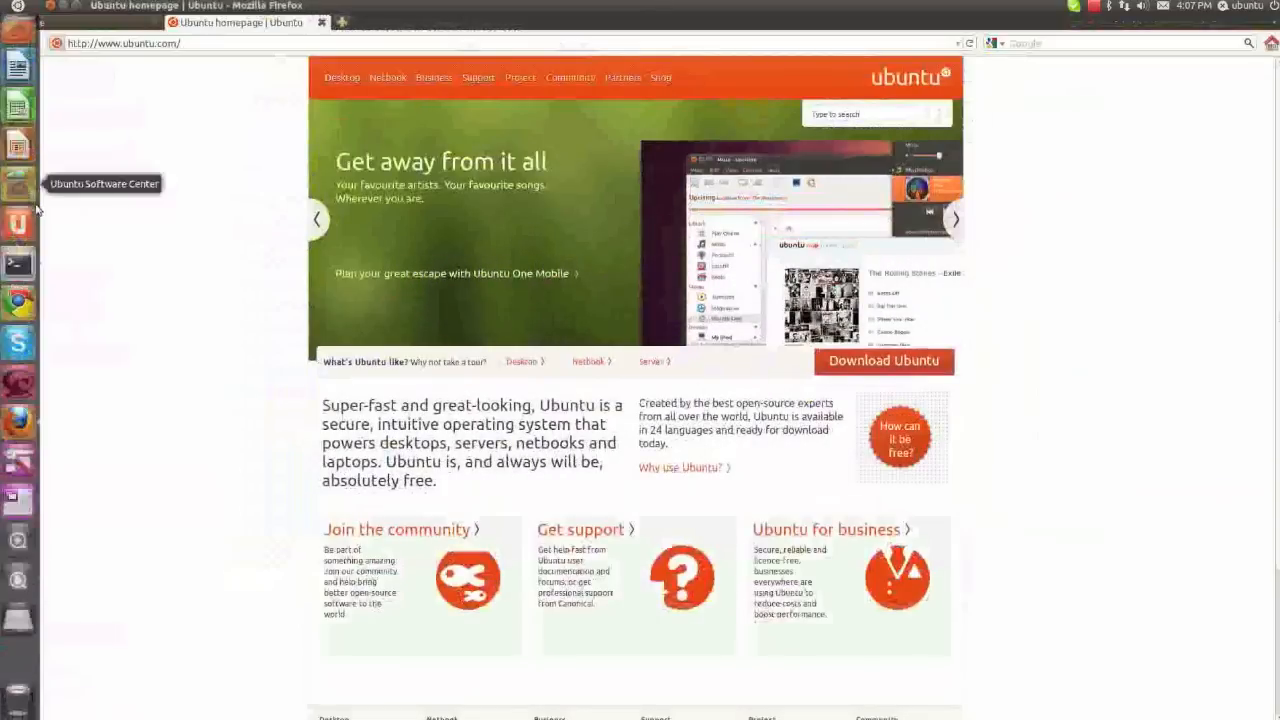
# Step: Browse the ubuntu.com banner slides to the netbook small-packages slide
pyautogui.click(151, 5)
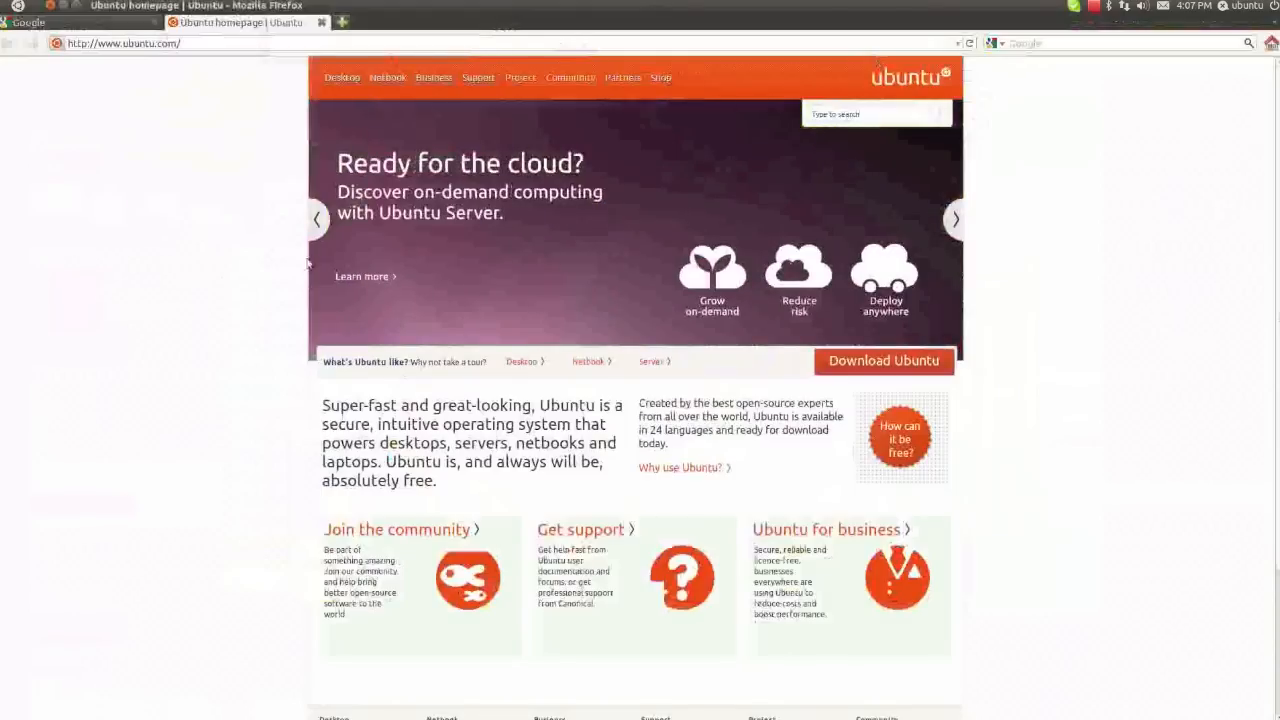
pyautogui.click(954, 219)
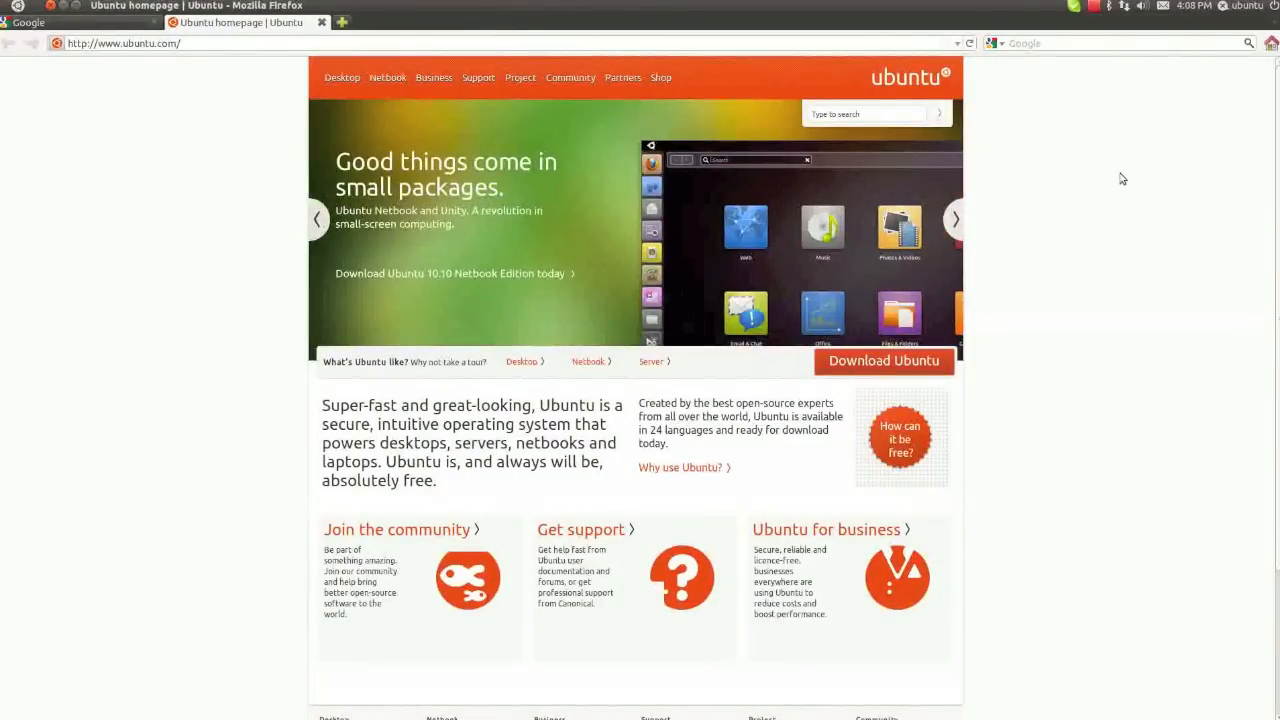
pyautogui.moveTo(1105, 186)
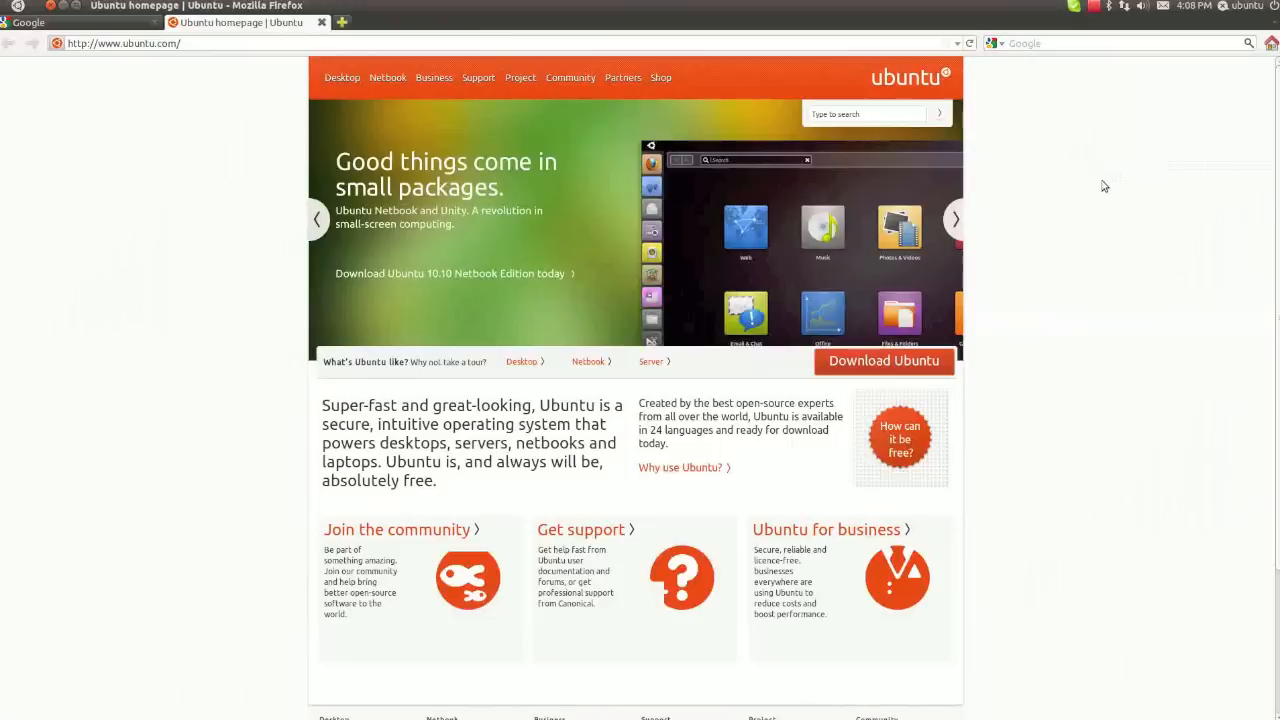
pyautogui.moveTo(138, 92)
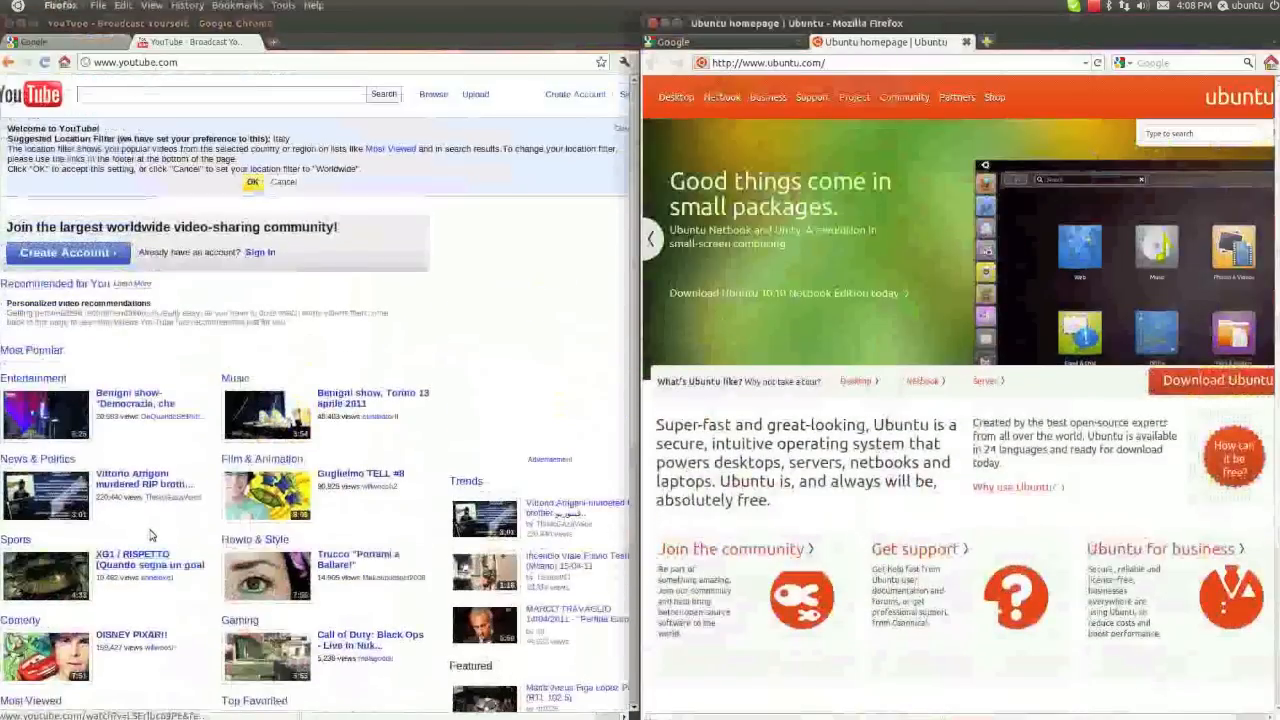
# Step: Search YouTube for 'ubuntu intro' in Chrome and scroll the results
pyautogui.write('ubuntu')
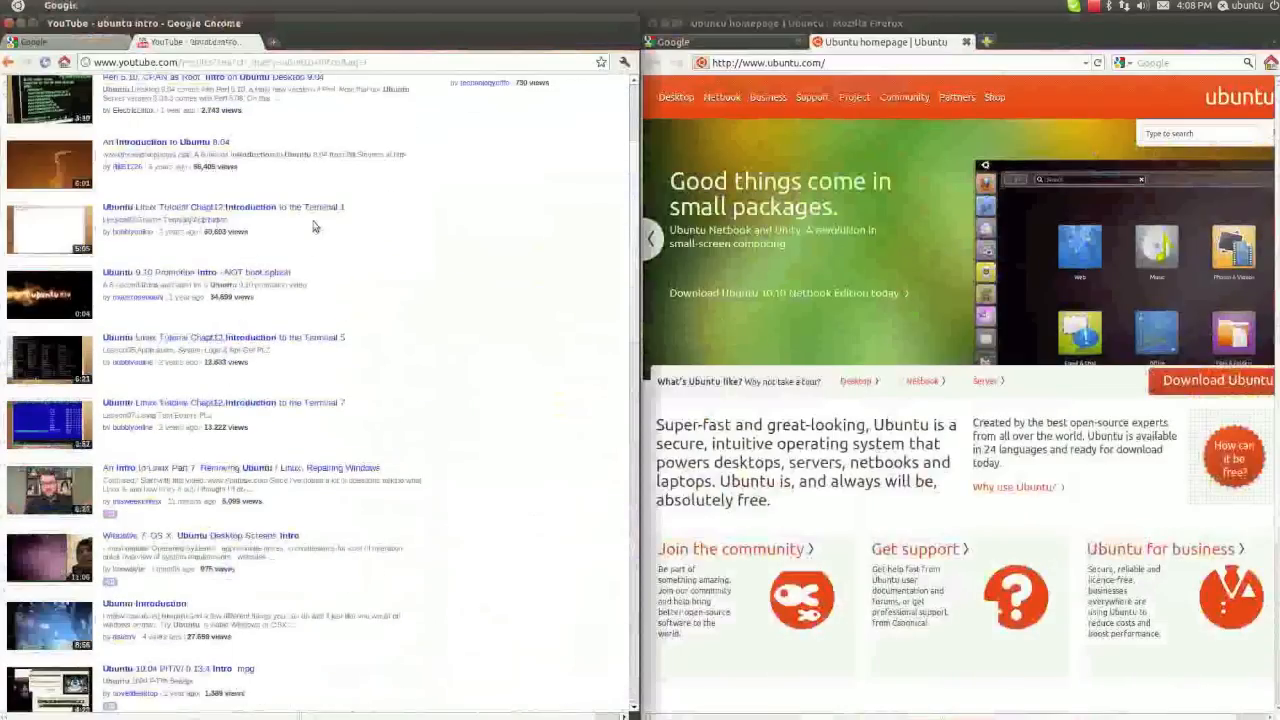
pyautogui.scroll(3)
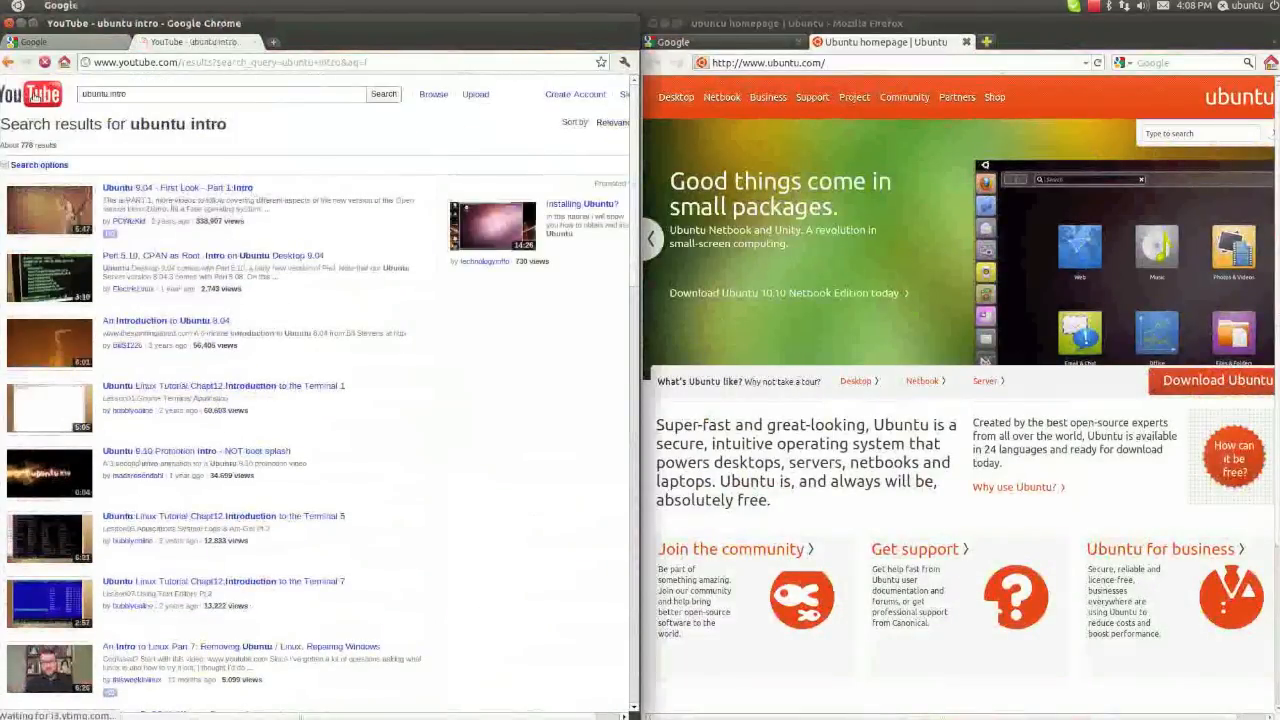